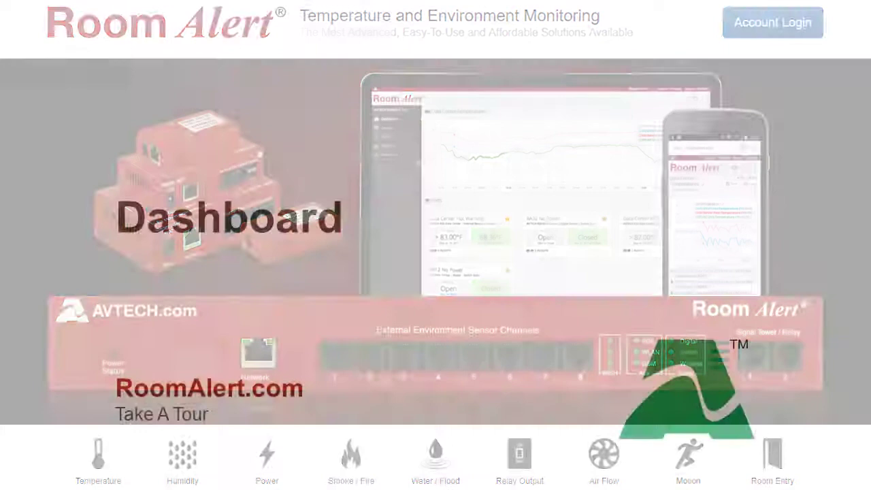
# Log in and scroll the dashboard past Triggered Alerts, the Map and the Data Center Temperatures chart.
pyautogui.click(772, 22)
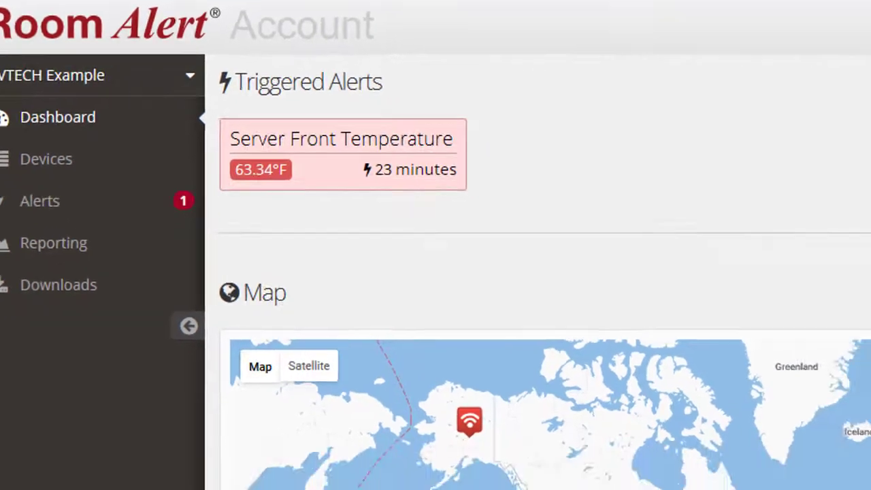
pyautogui.scroll(-3)
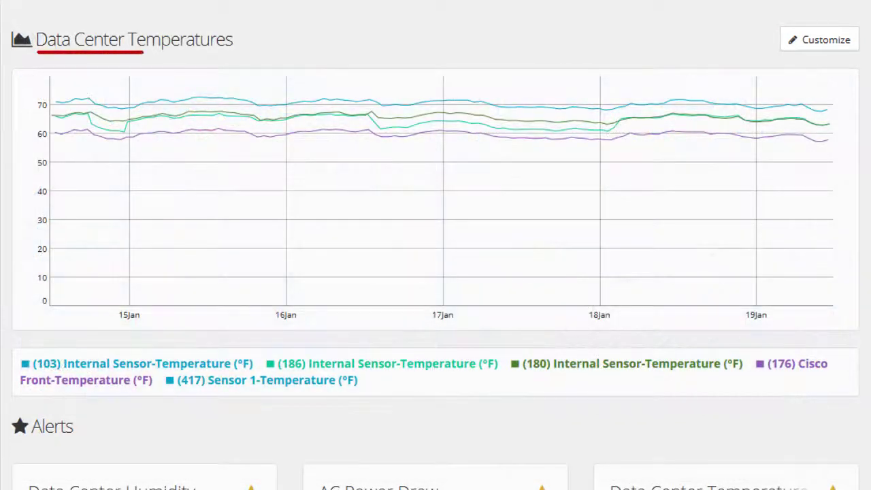
pyautogui.scroll(-3)
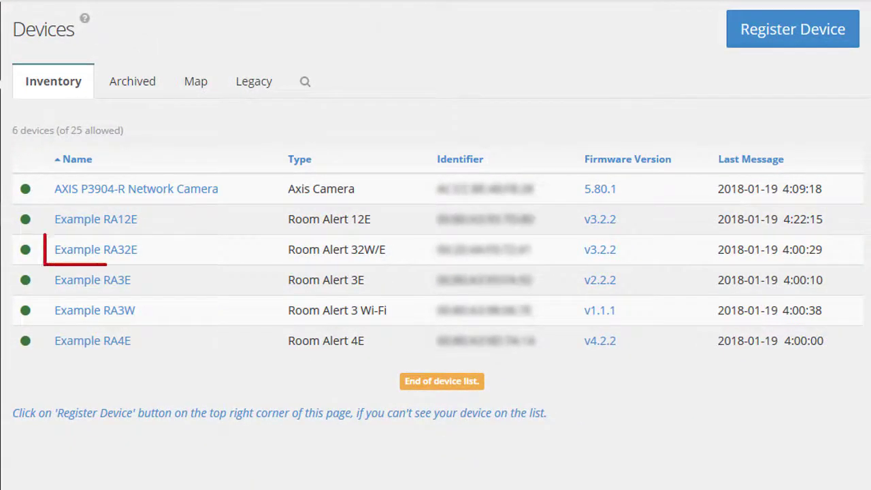
# View Example RA32E's details and sensors, then return to the Devices inventory.
pyautogui.click(96, 249)
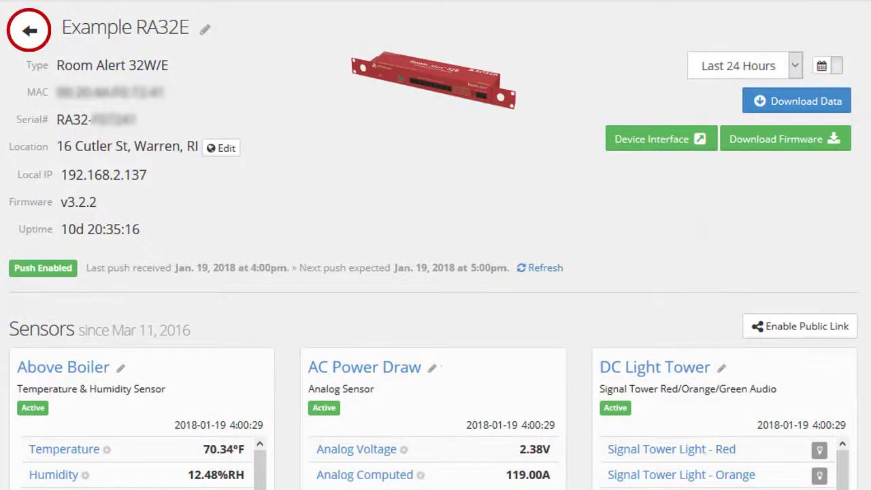
pyautogui.click(28, 30)
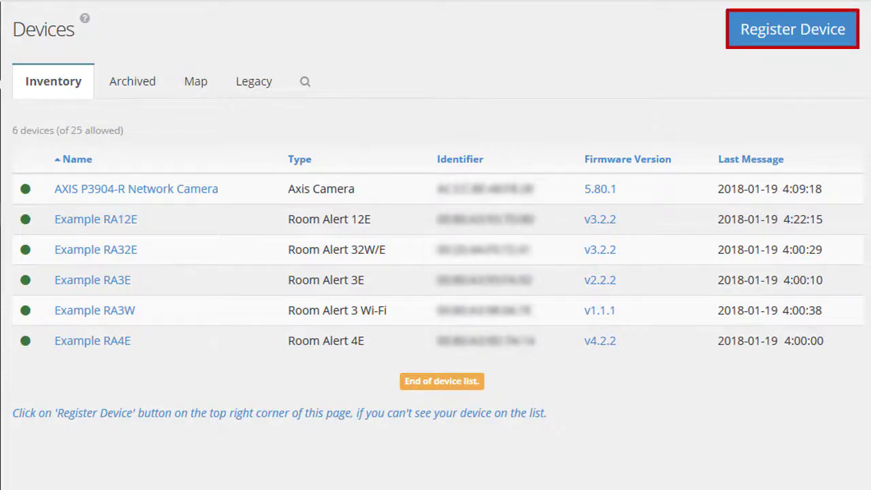
# Show the device map in satellite view and zoom in on a Rhode Island device marker.
pyautogui.click(196, 81)
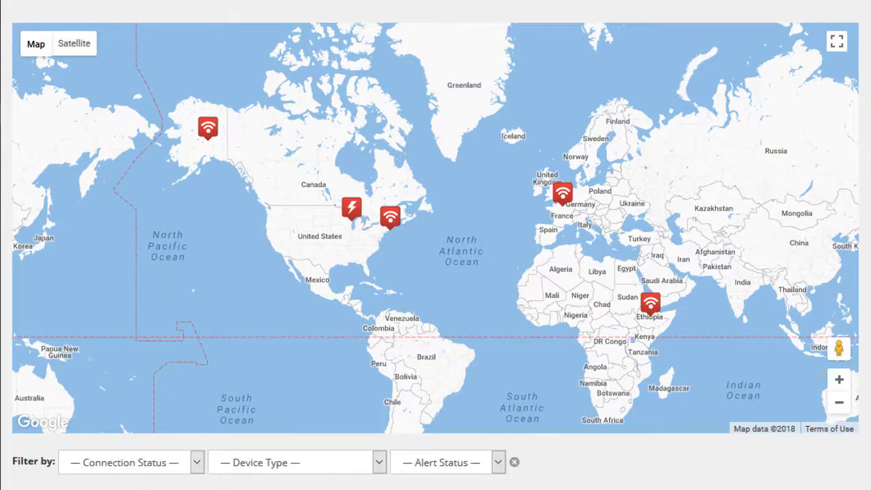
pyautogui.click(74, 43)
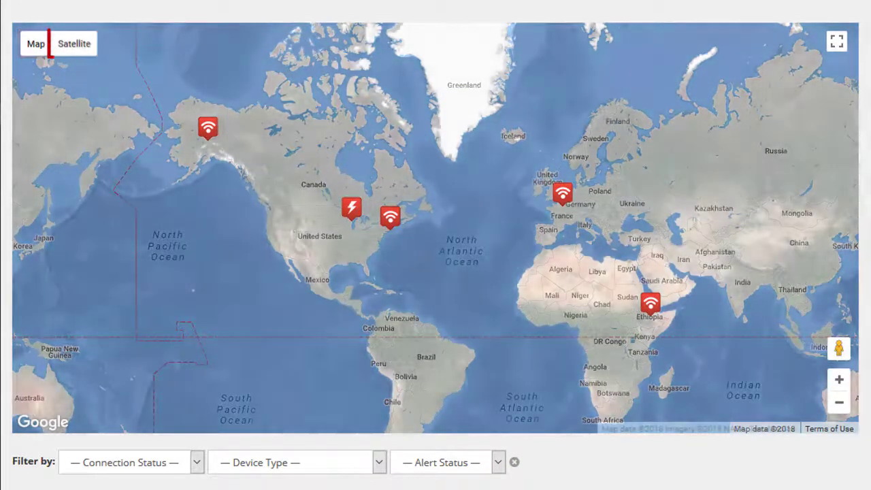
pyautogui.click(74, 43)
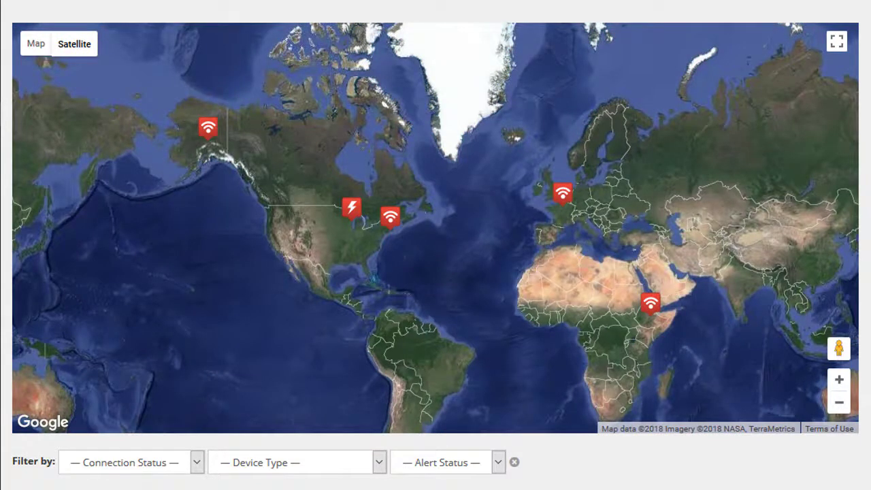
pyautogui.scroll(-3)
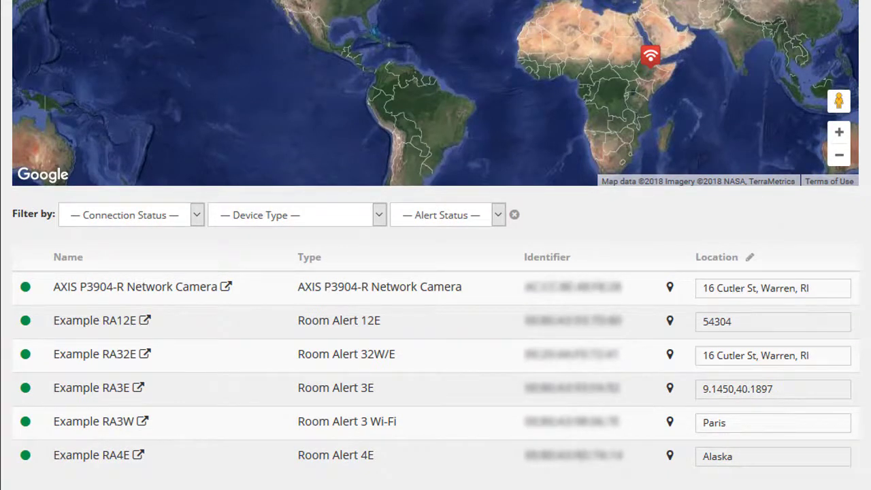
pyautogui.click(749, 257)
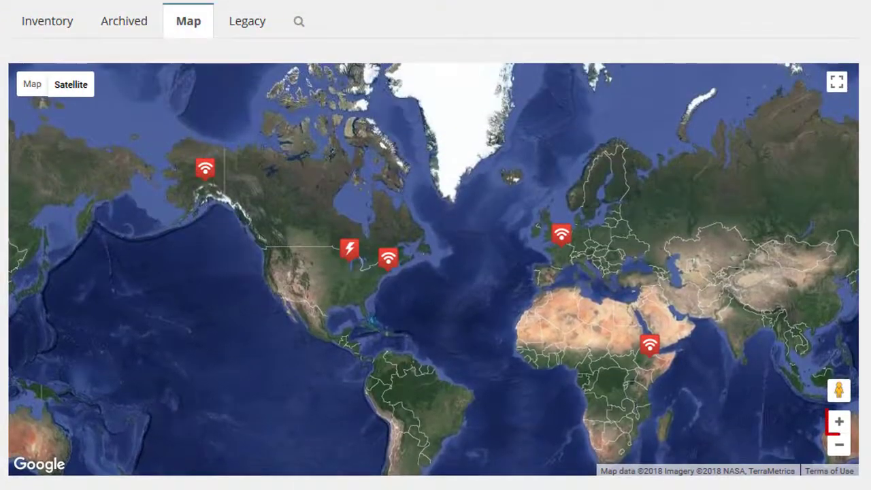
pyautogui.click(838, 421)
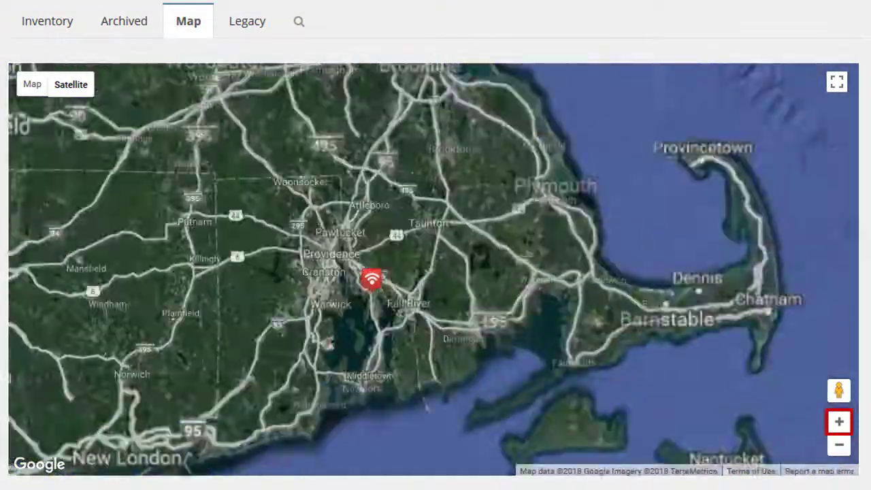
pyautogui.click(839, 421)
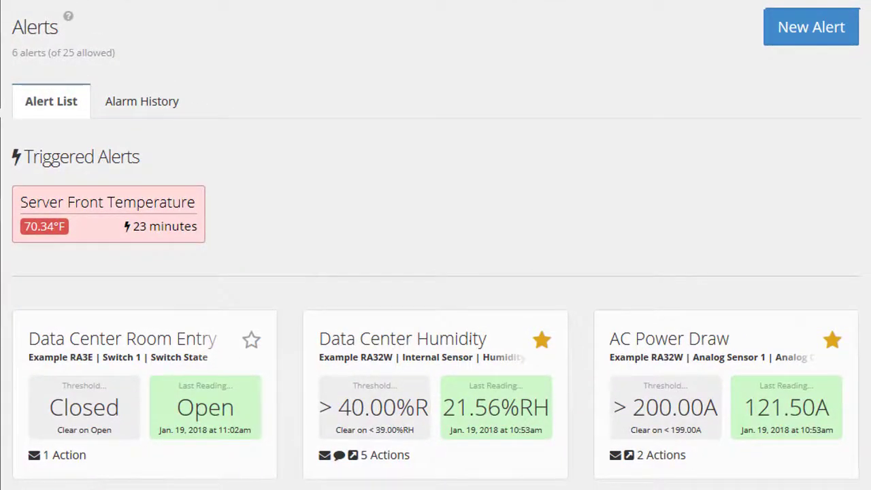
# Review the Alert List and start a new alert for Above Boiler temperature above 80 °F.
pyautogui.scroll(-3)
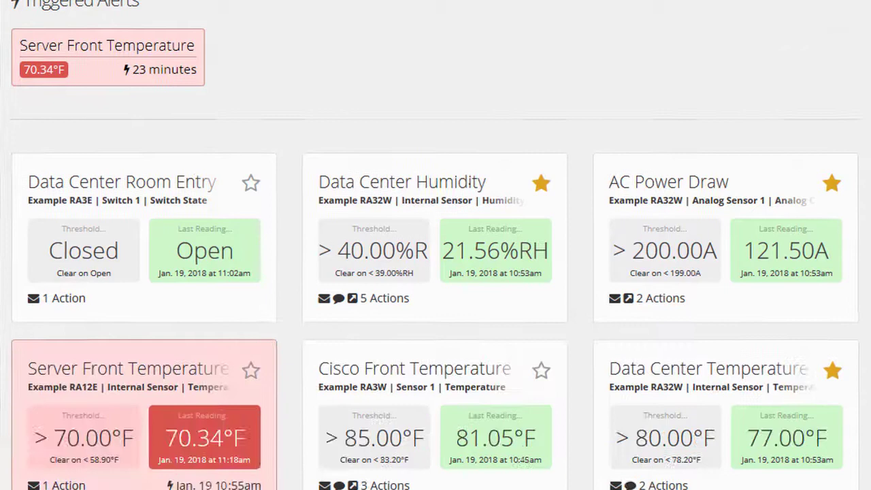
pyautogui.scroll(-3)
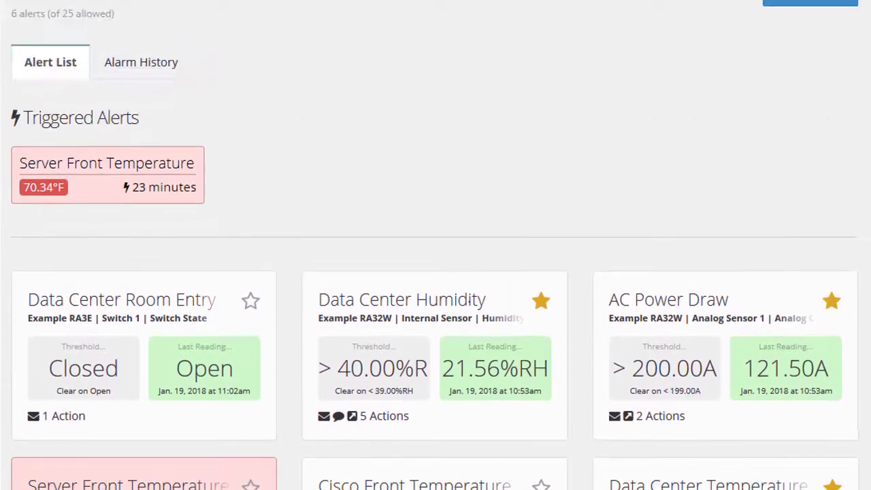
pyautogui.scroll(3)
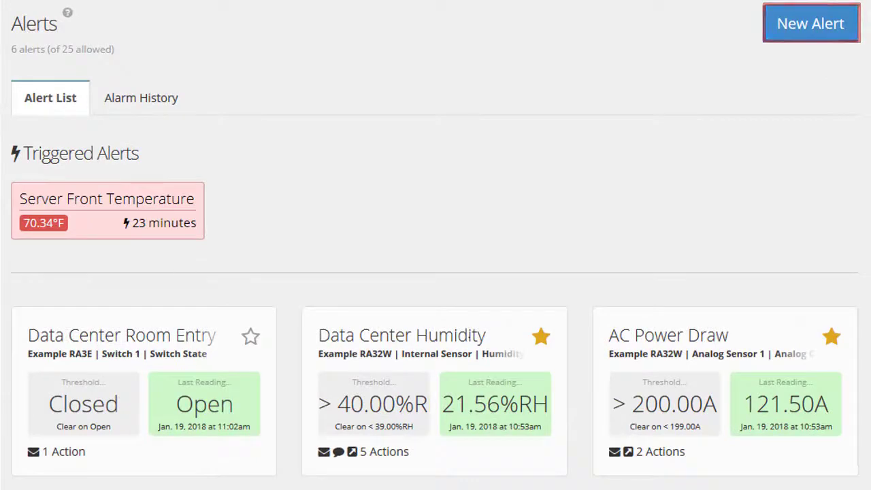
pyautogui.click(810, 23)
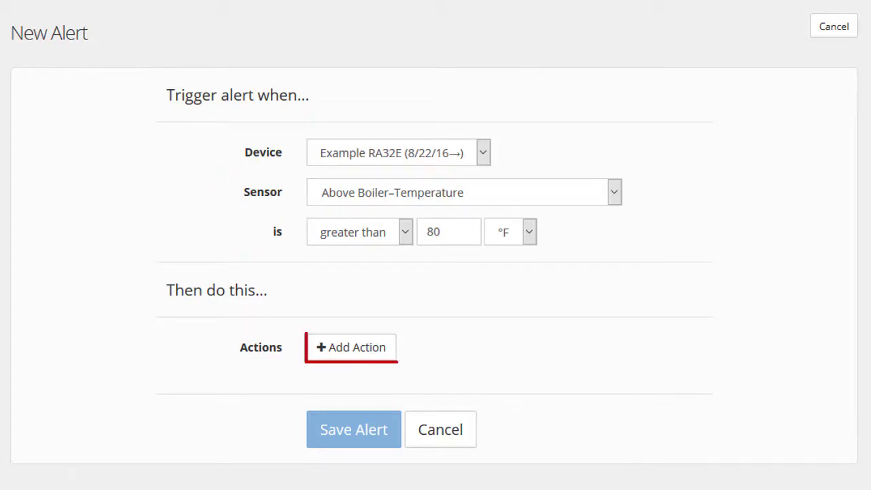
# Give the Above Boiler alert an Email Message action and save the alert.
pyautogui.click(350, 347)
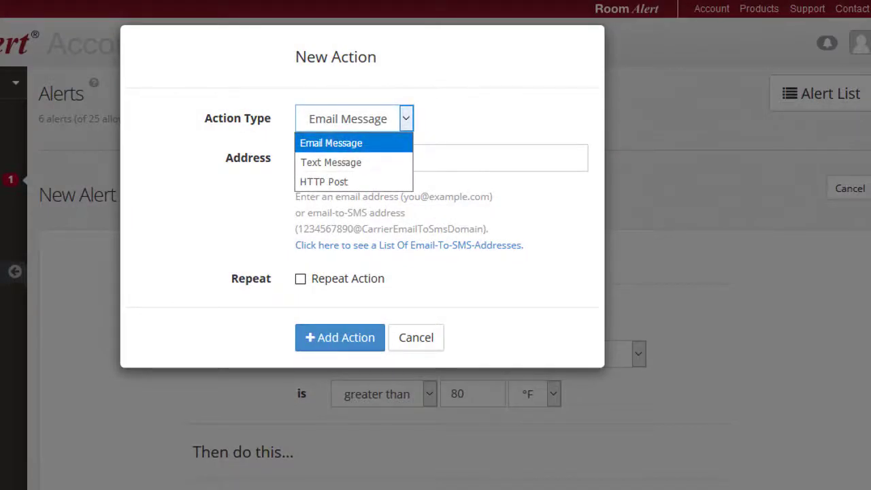
pyautogui.click(330, 143)
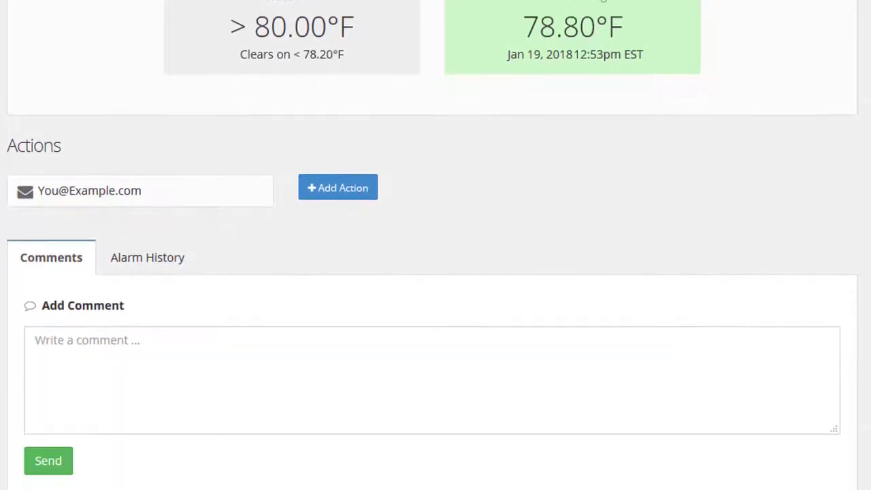
pyautogui.scroll(-3)
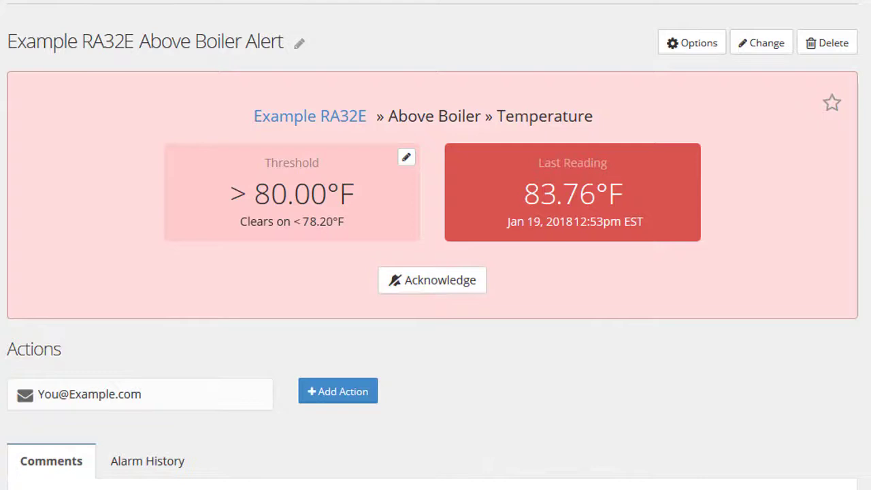
pyautogui.click(691, 42)
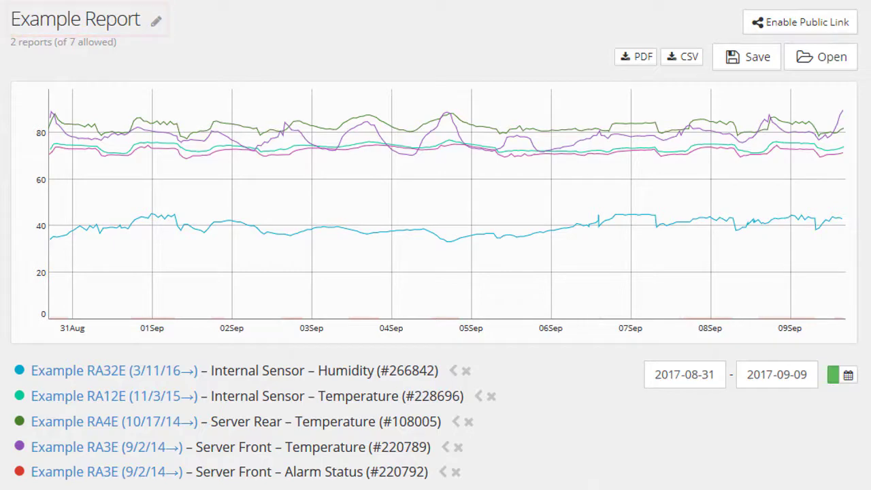
# Add Example RA3W's Cisco Front temperature sensor to the Example Report chart.
pyautogui.click(847, 374)
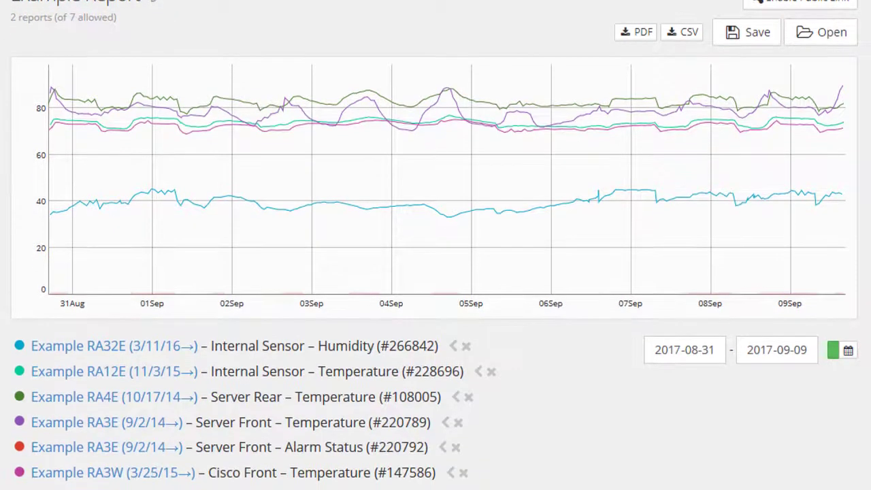
pyautogui.click(19, 346)
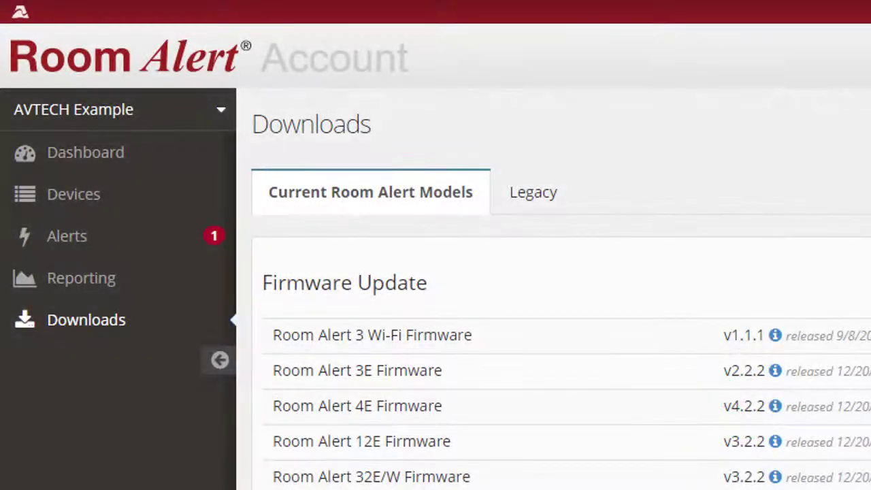
pyautogui.scroll(-3)
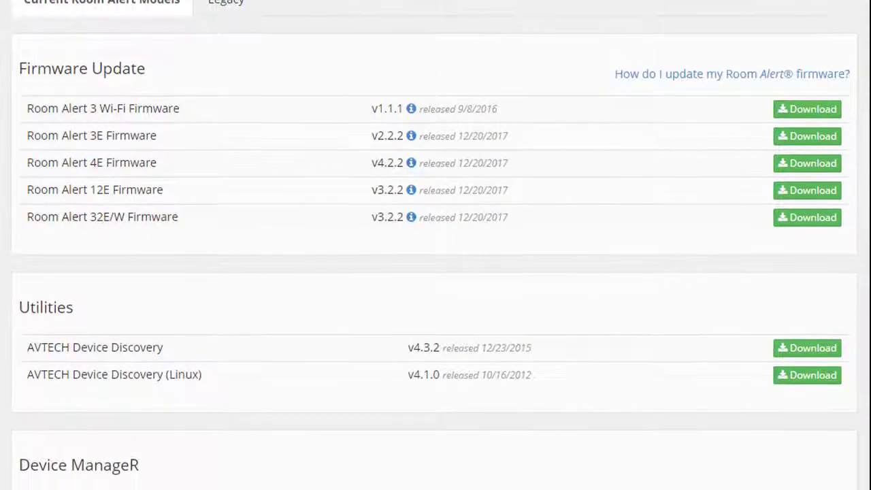
pyautogui.scroll(-3)
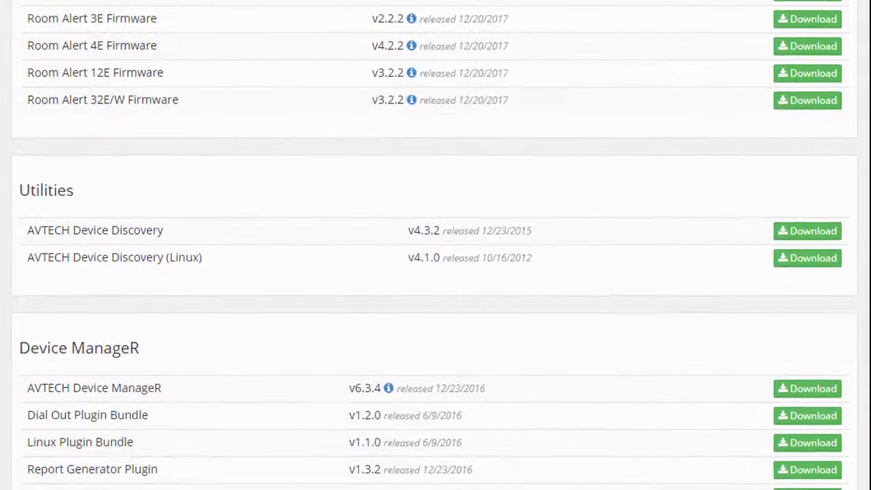
pyautogui.scroll(-3)
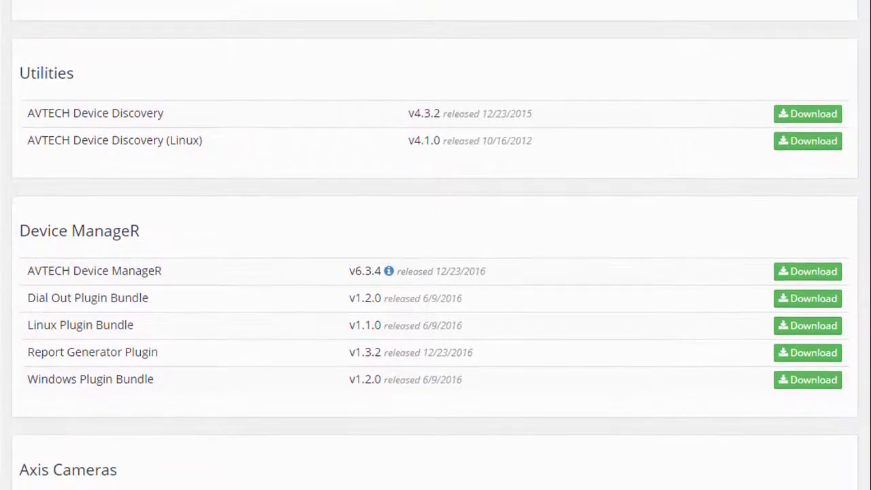
pyautogui.scroll(-3)
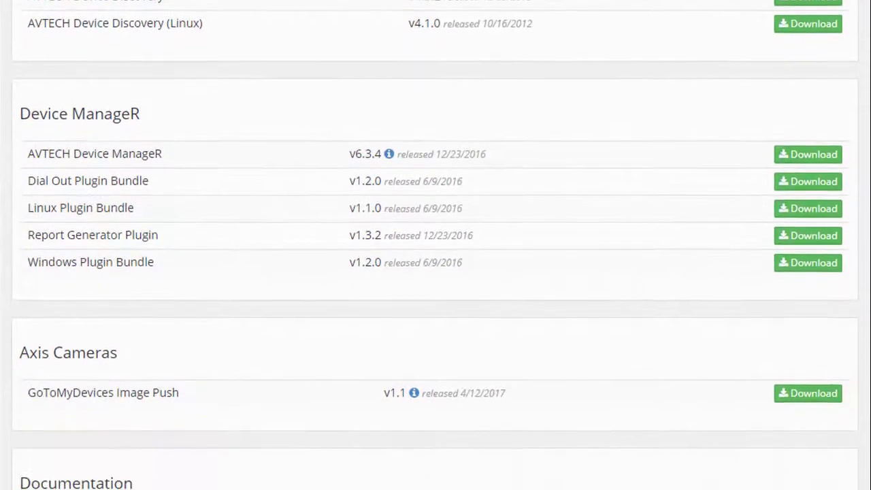
pyautogui.scroll(-3)
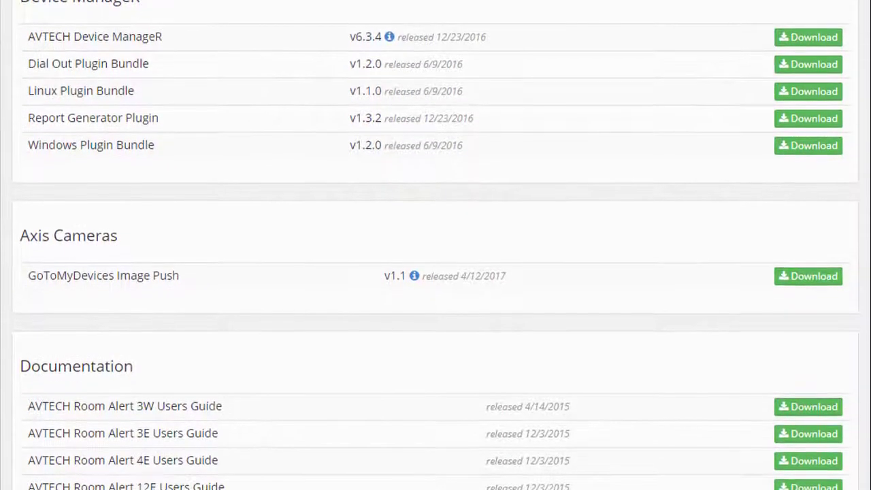
pyautogui.scroll(-3)
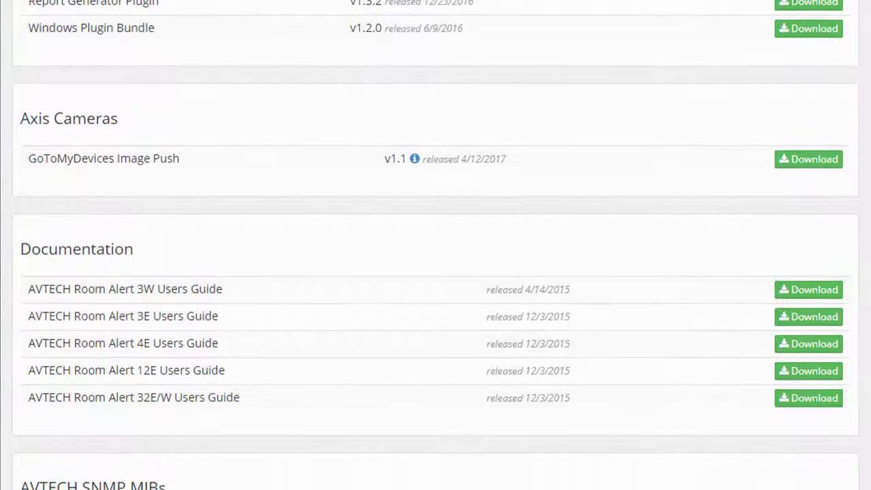
pyautogui.scroll(-3)
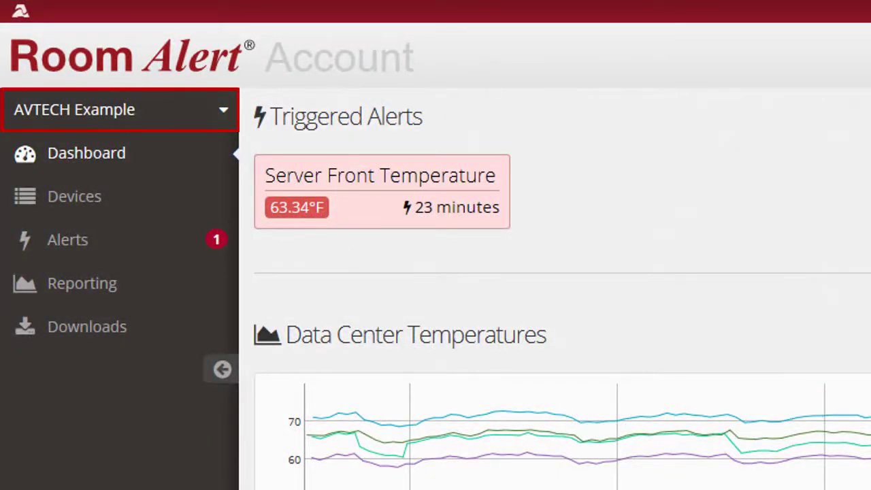
# Go to Manage Account from the sidebar account dropdown to view Account Status.
pyautogui.click(119, 110)
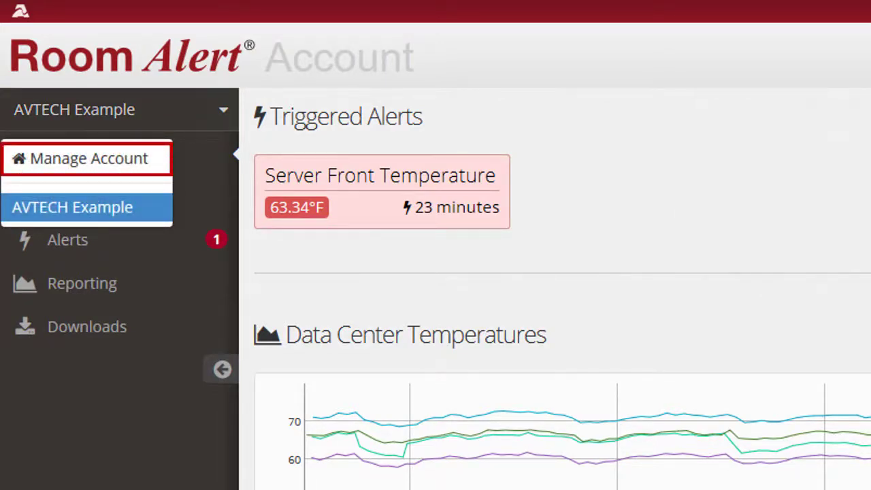
pyautogui.click(89, 158)
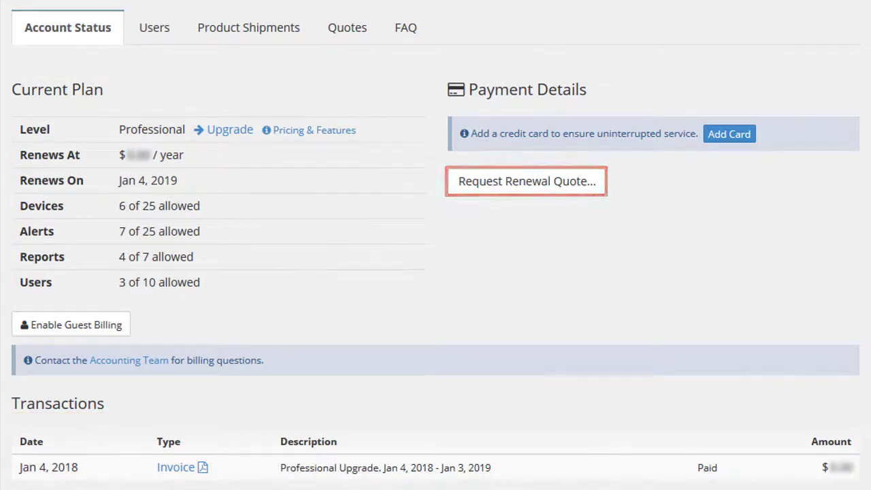
pyautogui.moveTo(729, 133)
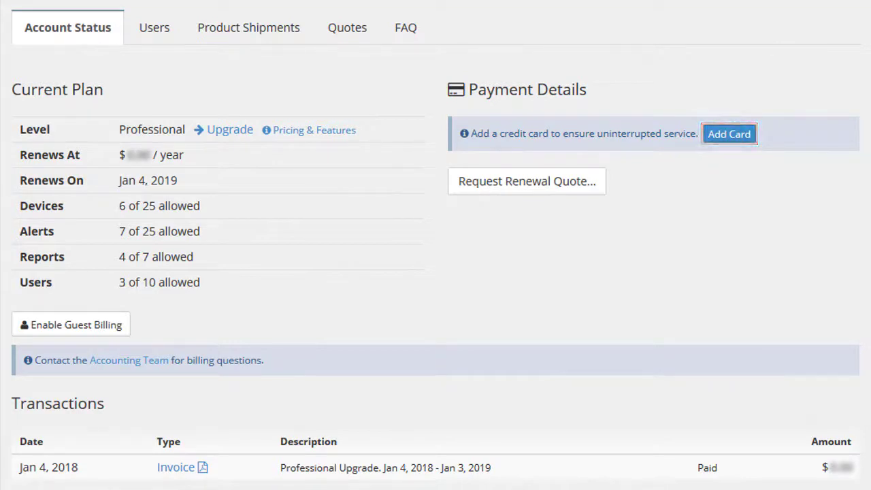
# Review the account's Users, Product Shipments and Quotes tabs.
pyautogui.click(153, 28)
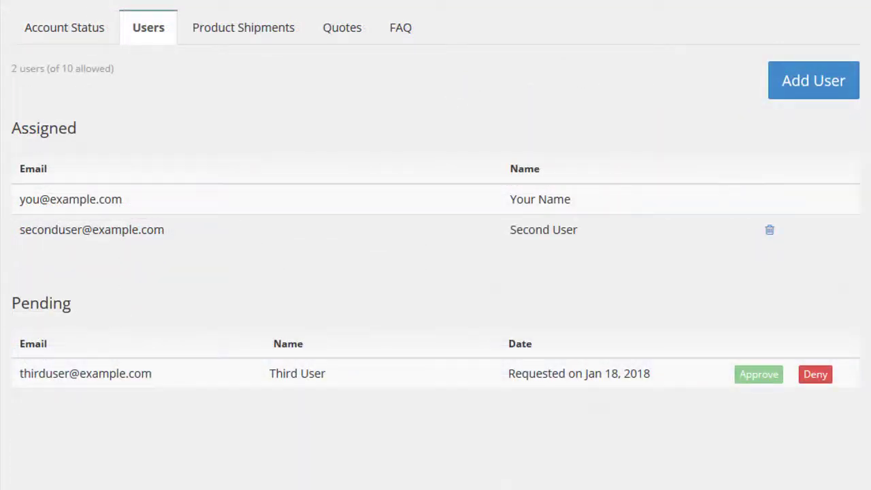
pyautogui.click(813, 81)
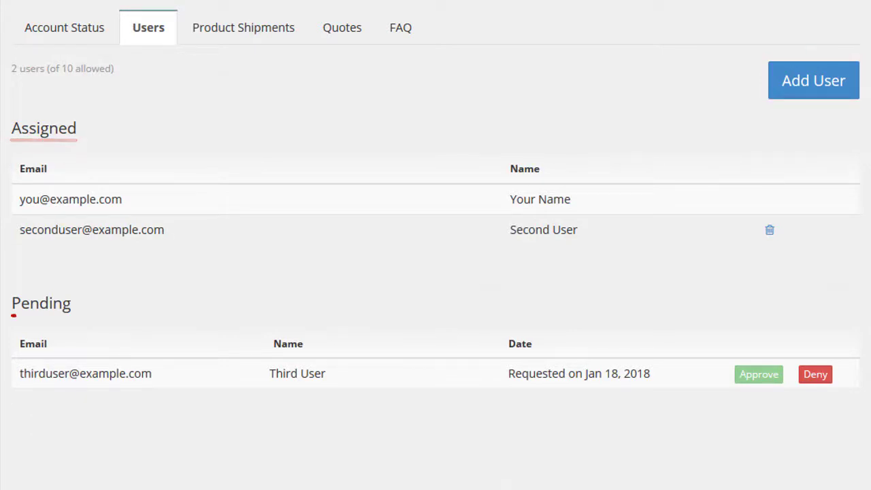
pyautogui.click(243, 28)
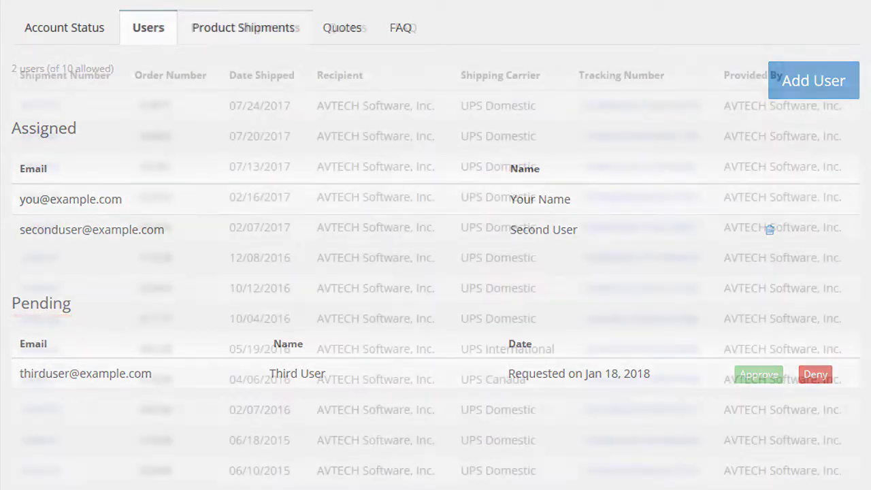
pyautogui.click(244, 27)
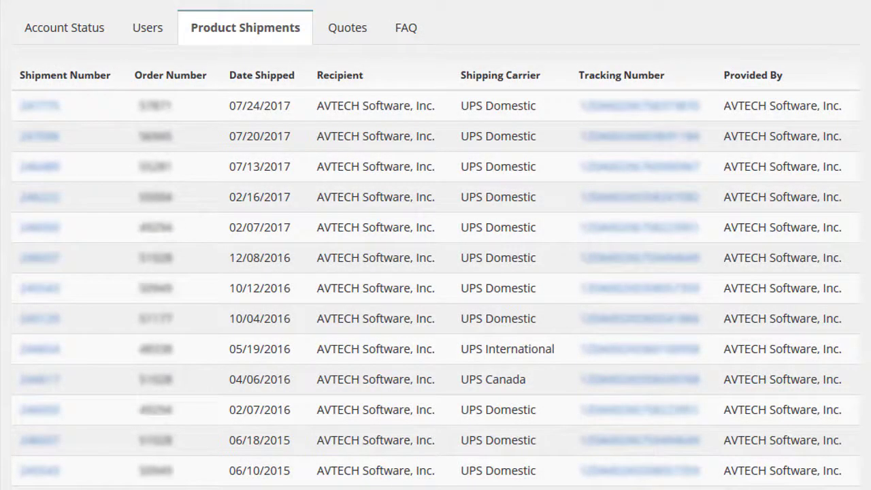
pyautogui.click(347, 27)
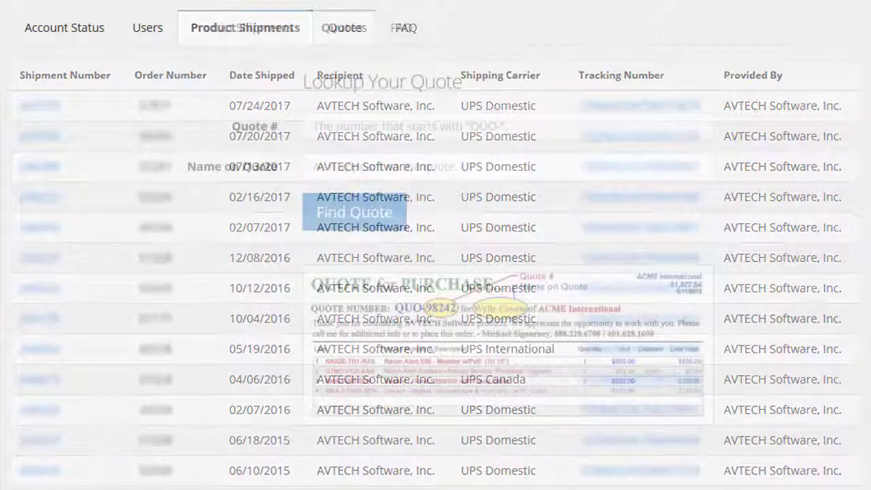
pyautogui.click(341, 28)
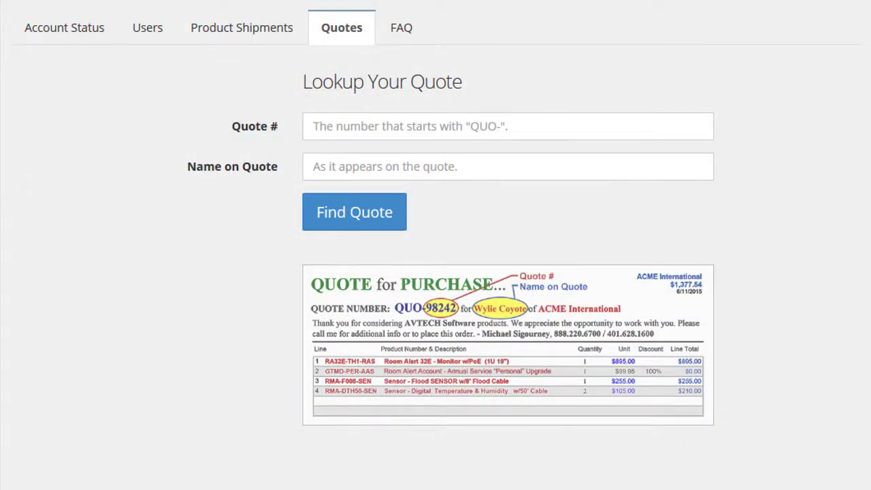
pyautogui.click(399, 27)
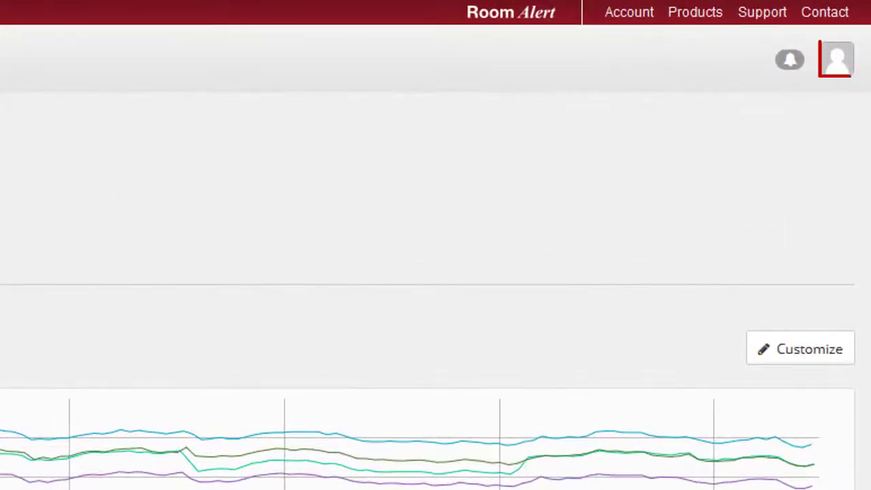
# Open Profile Settings from the avatar menu to review organization, name, timezone and scale.
pyautogui.click(835, 59)
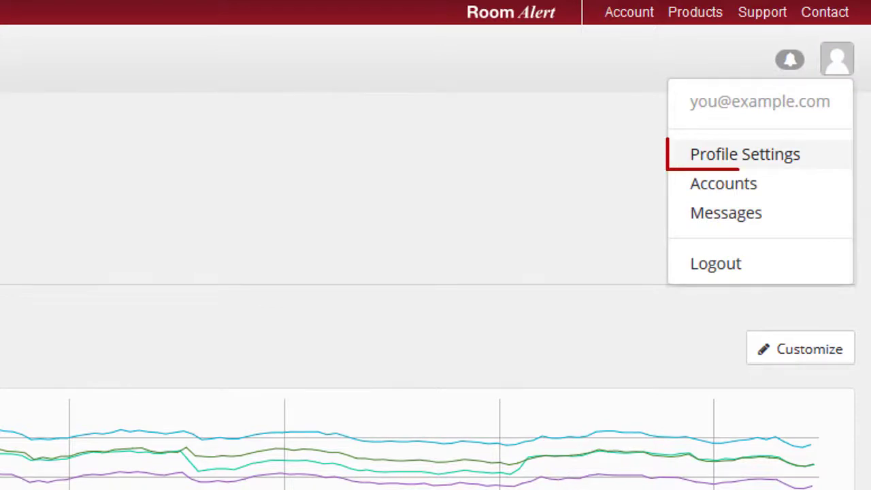
pyautogui.click(744, 154)
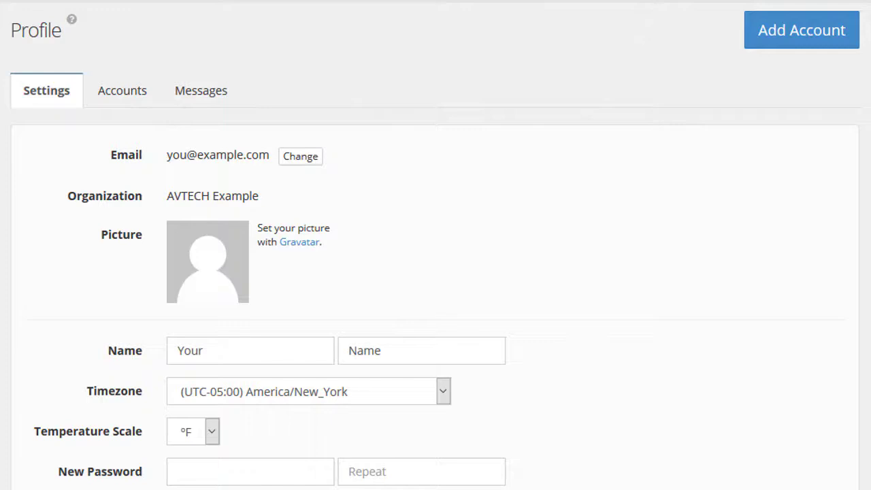
pyautogui.click(122, 90)
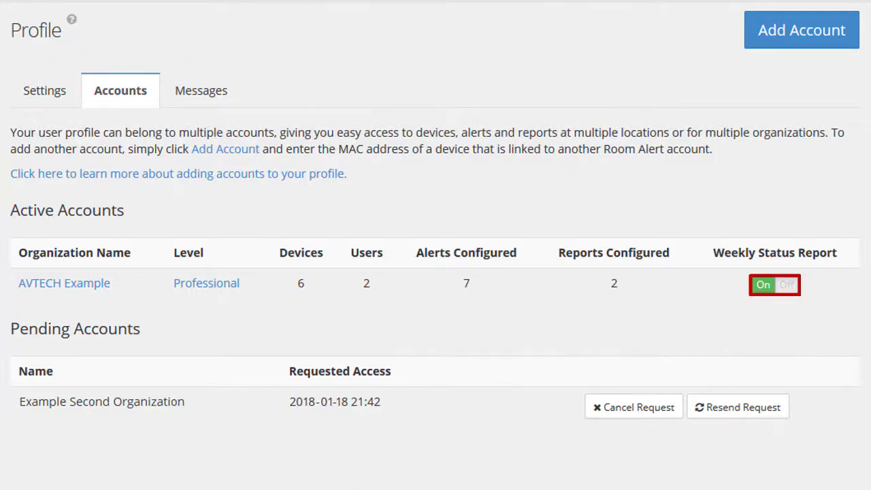
# View the Profile Accounts tab with active AVTECH Example and one pending request.
pyautogui.click(201, 90)
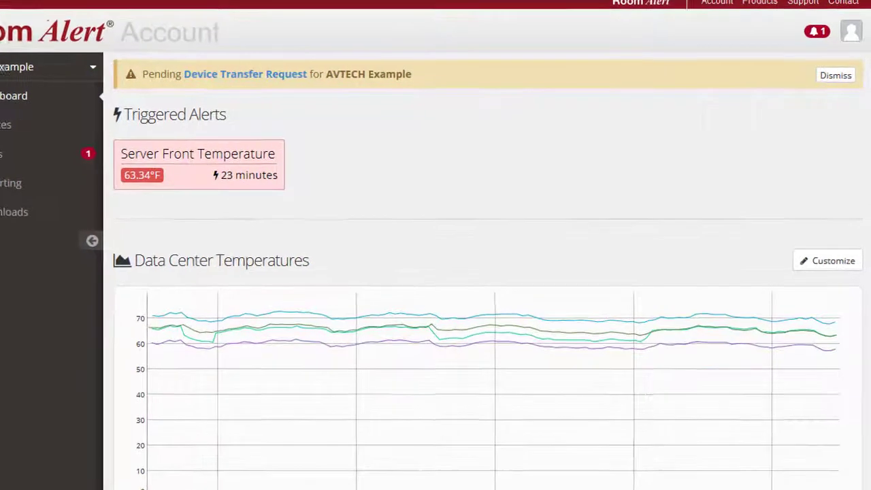
# Go back to the Dashboard and dismiss the Device Transfer Request banner.
pyautogui.click(92, 240)
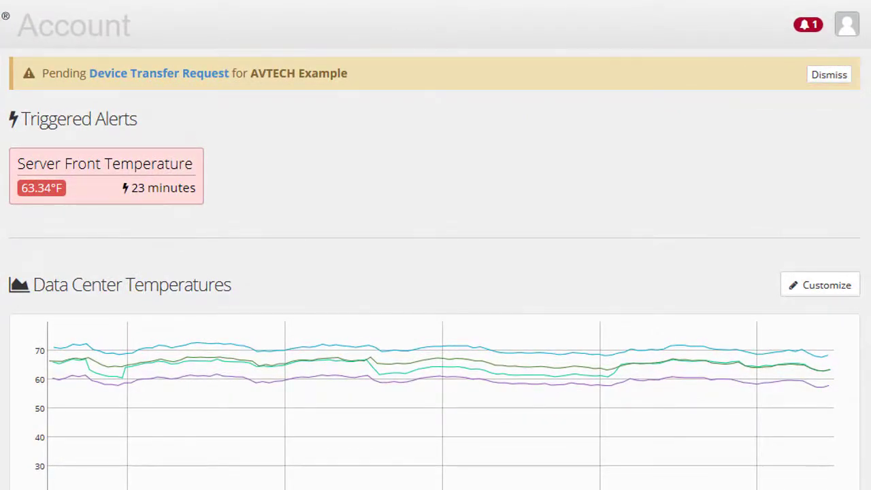
pyautogui.click(828, 74)
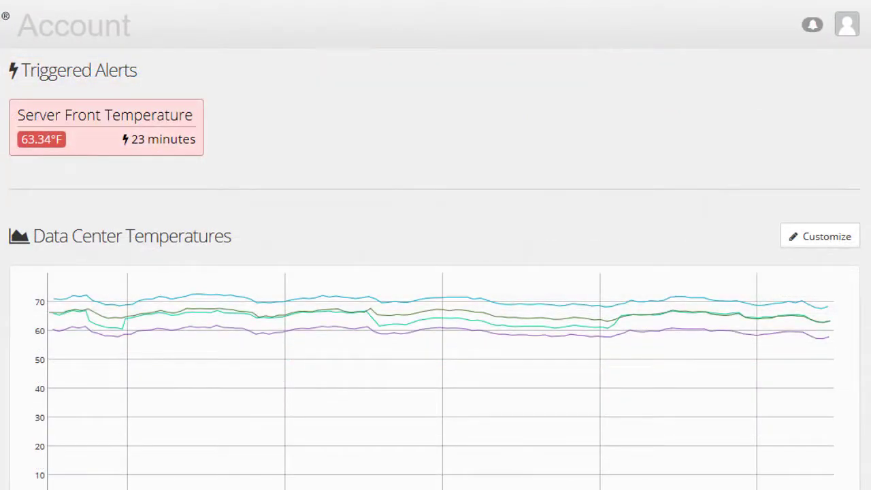